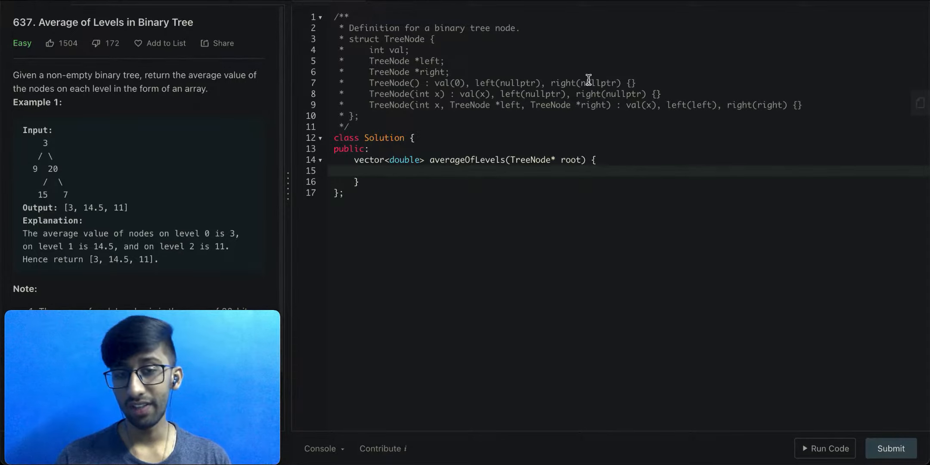
Begin a vector declaration on line 15 of the empty averageOfLevels body
{"action": "left_click", "coordinate": [374, 171]}
{"action": "type", "text": "vector<"}
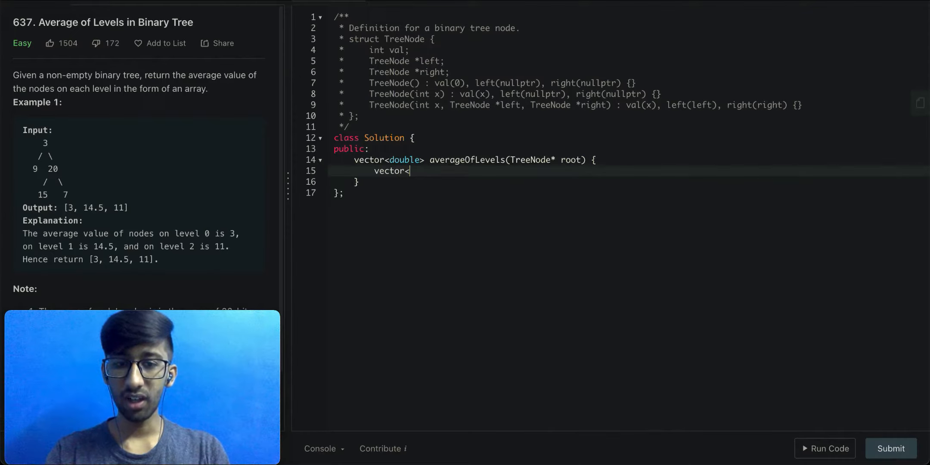
Declare vector<double> ans and a queue of TreeNode* pointers
{"action": "type", "text": "double> ans;"}
{"action": "type", "text": "return ans;"}
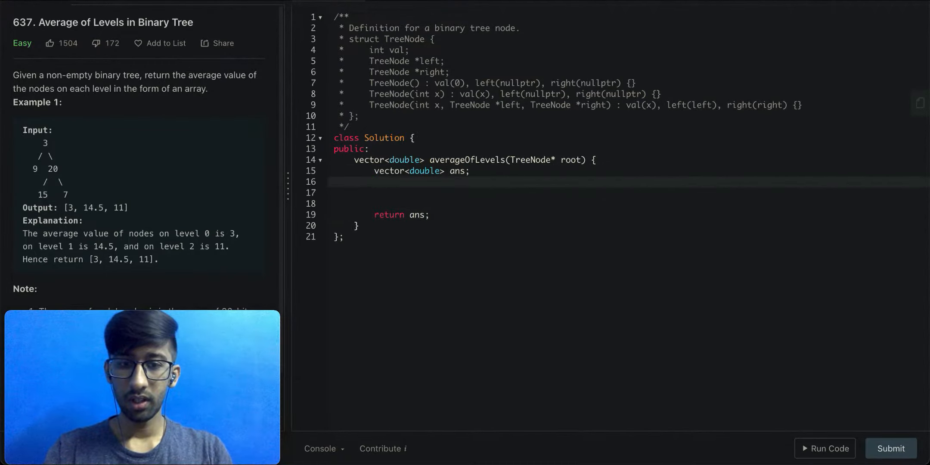
{"action": "type", "text": "qu"}
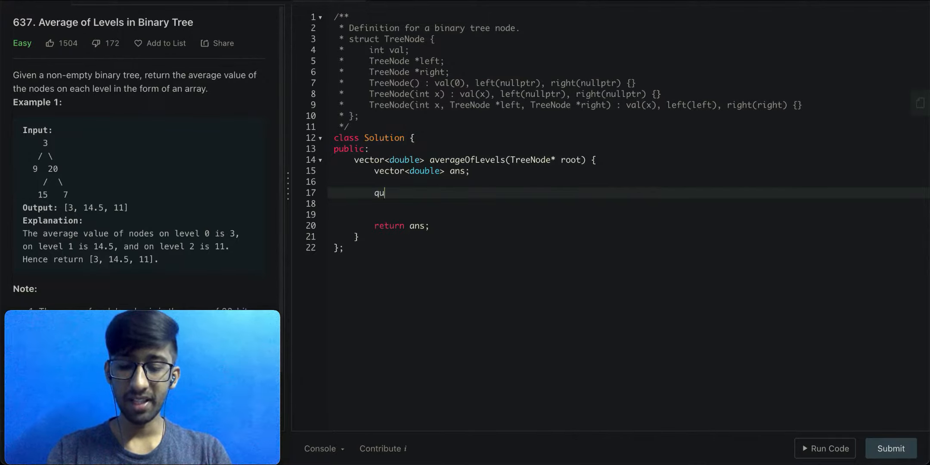
{"action": "type", "text": "eue"}
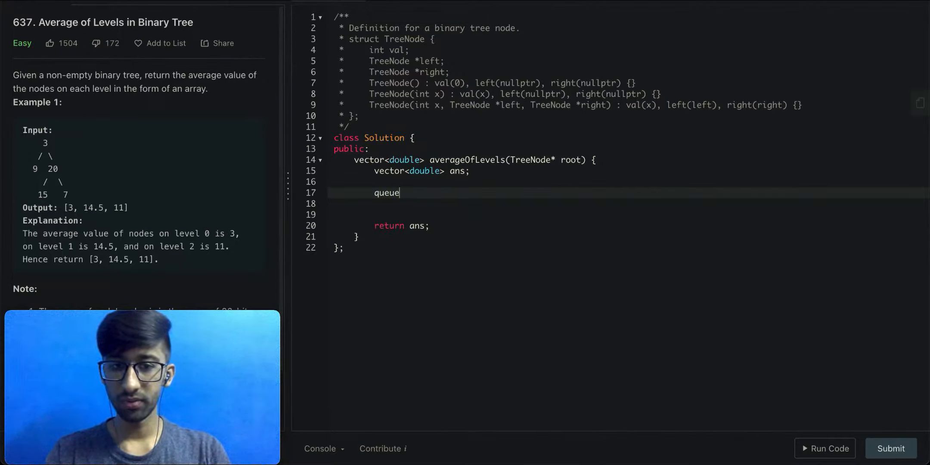
{"action": "type", "text": "<TreeN"}
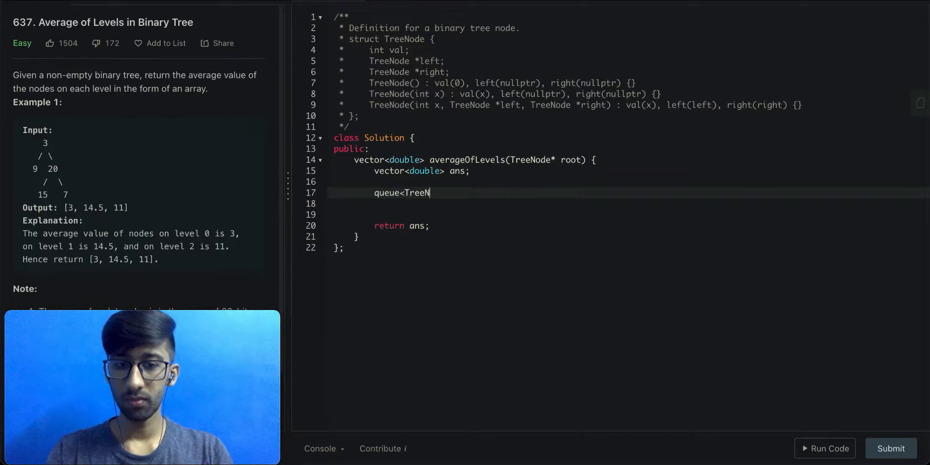
{"action": "type", "text": "ode*> q;"}
{"action": "left_click", "coordinate": [629, 204]}
{"action": "type", "text": "while( !"}
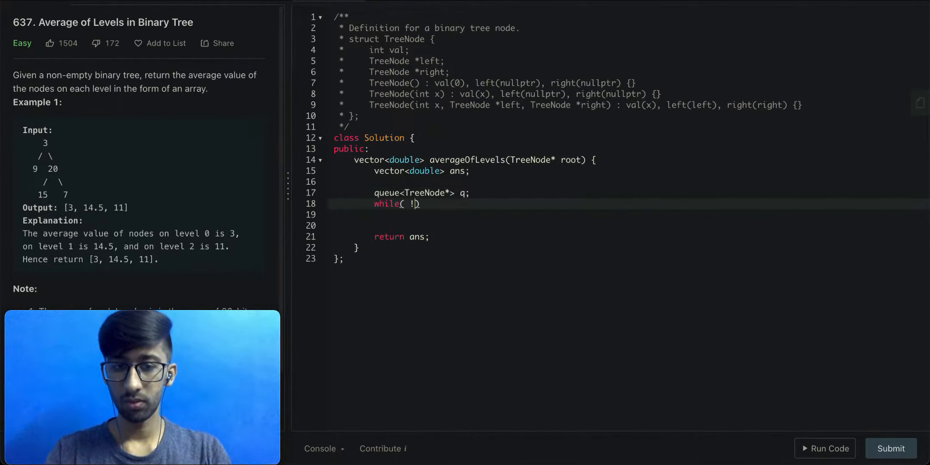
Add a while(!q.empty()) loop storing int size, float sum = 0, and an inner for loop
{"action": "type", "text": "q.empty()){"}
{"action": "left_click", "coordinate": [628, 215]}
{"action": "type", "text": "int"}
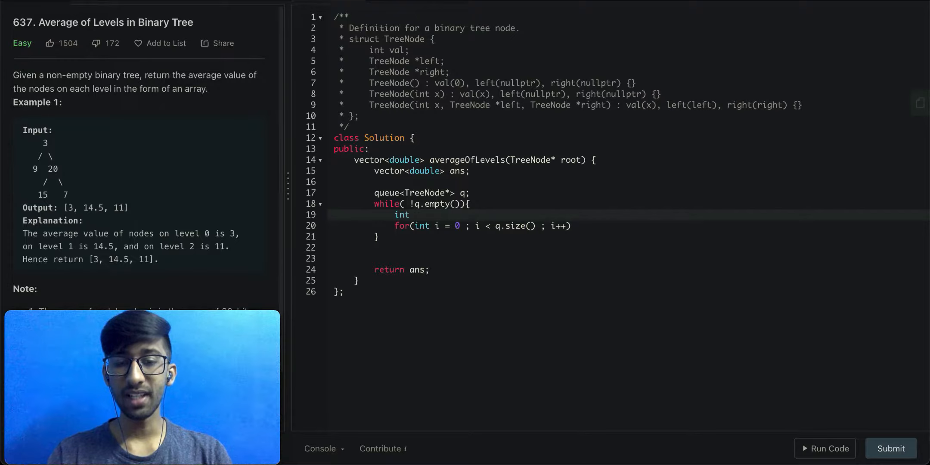
{"action": "type", "text": "size ="}
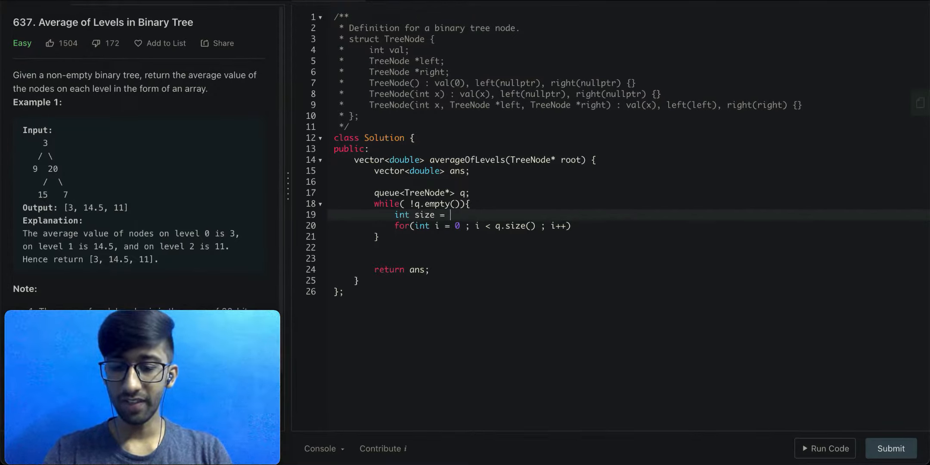
{"action": "type", "text": "q"}
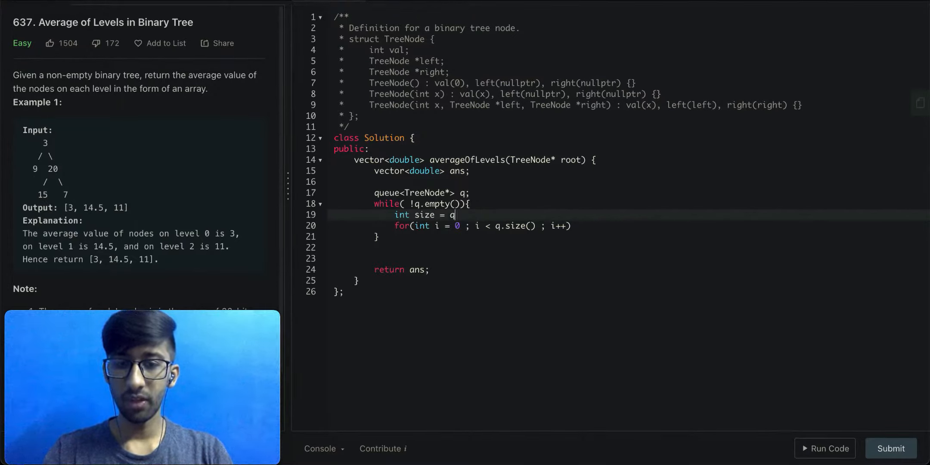
{"action": "type", "text": ".size();"}
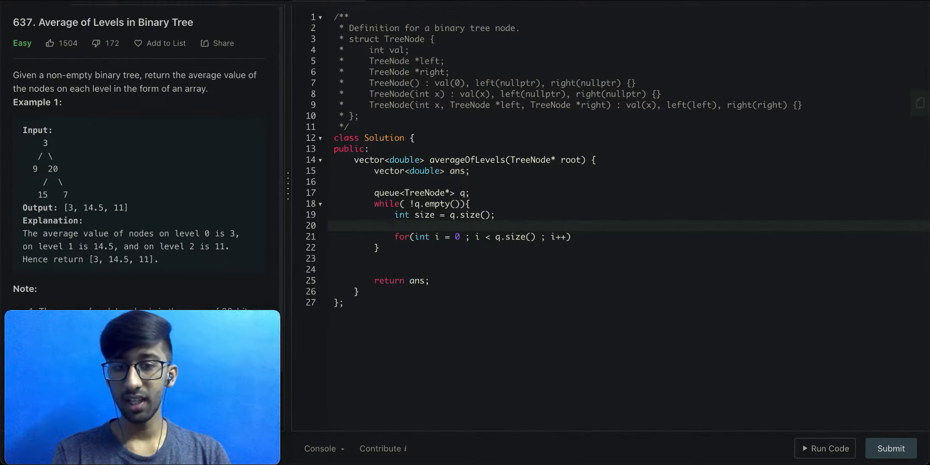
{"action": "type", "text": "in"}
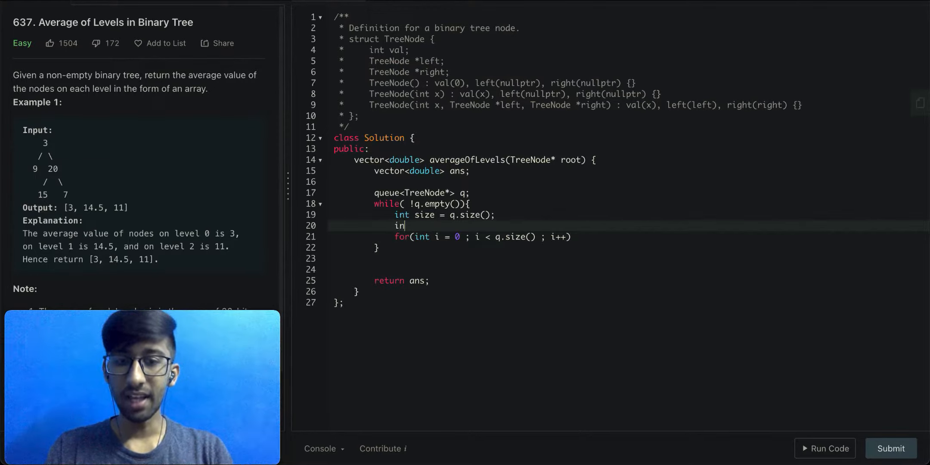
{"action": "type", "text": "t sum ="}
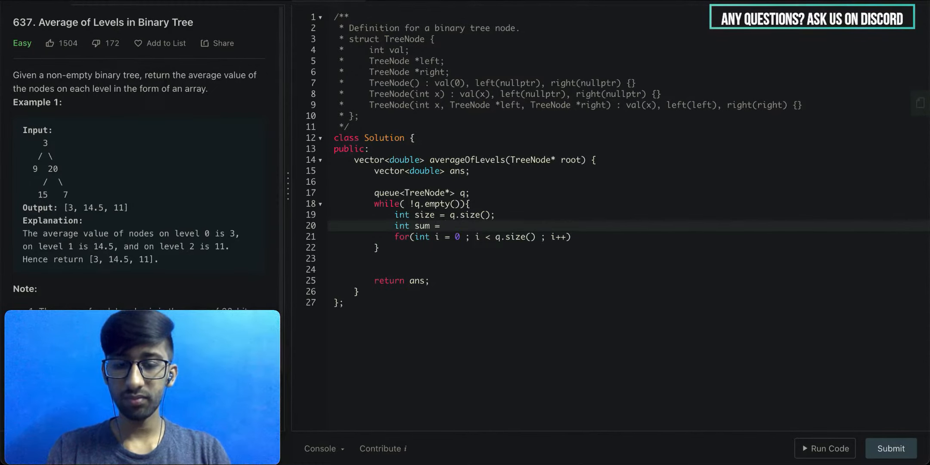
{"action": "type", "text": "0;"}
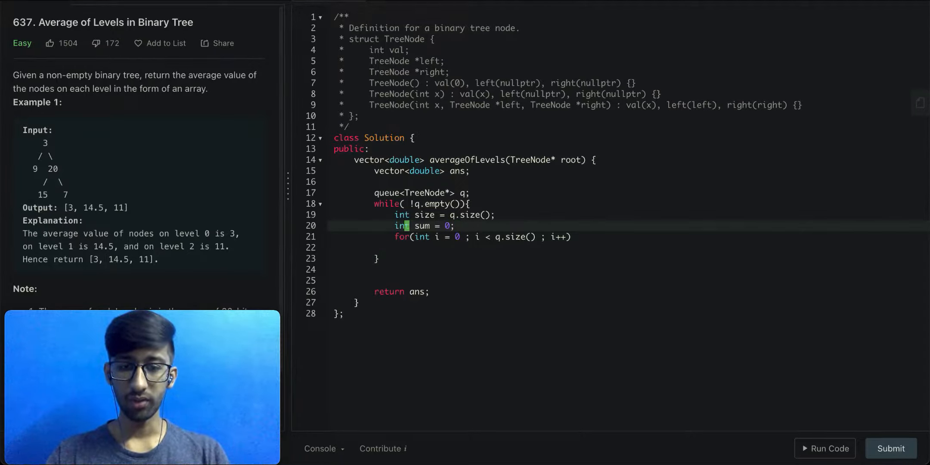
{"action": "type", "text": "float"}
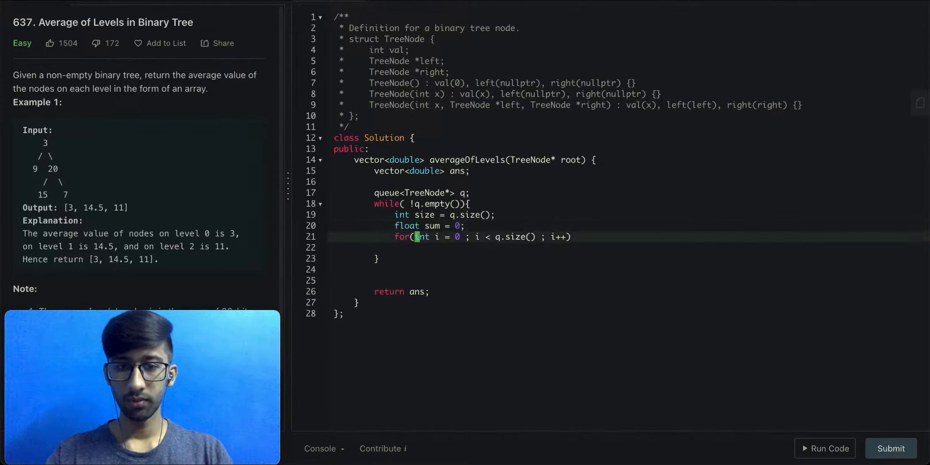
{"action": "type", "text": "{"}
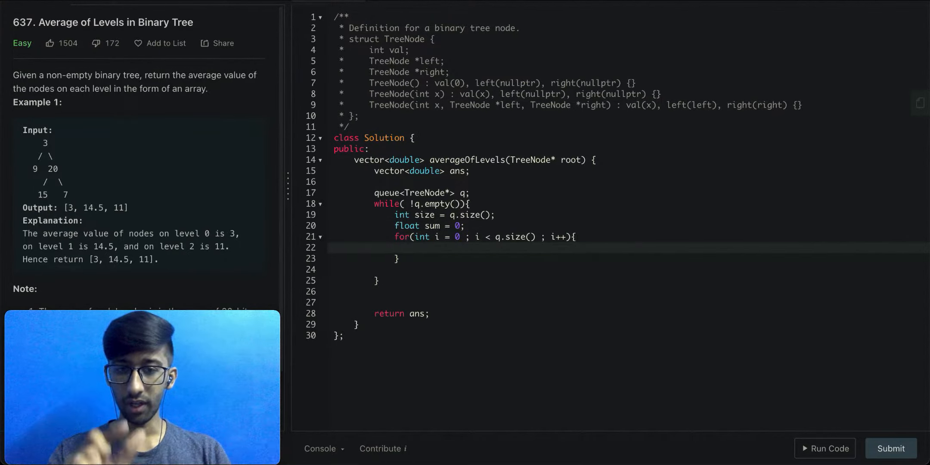
In the inner loop, pop the front node and push its existing left and right children
{"action": "left_click", "coordinate": [415, 247]}
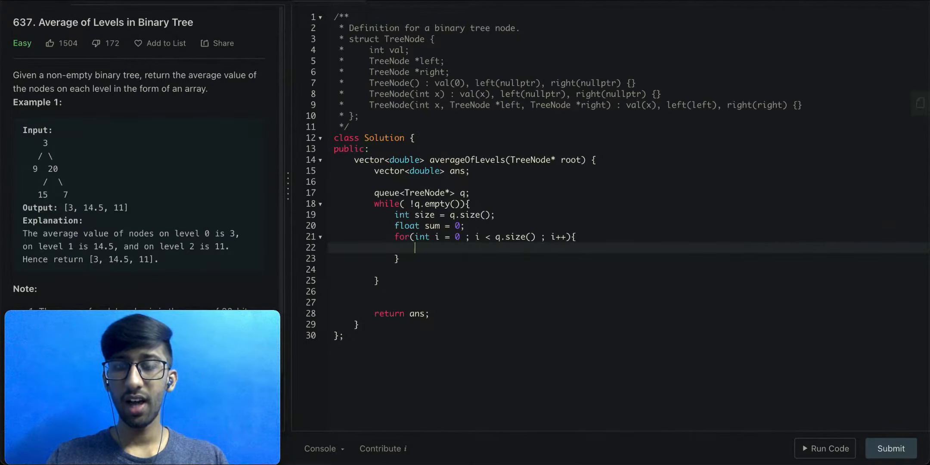
{"action": "type", "text": "auto front ="}
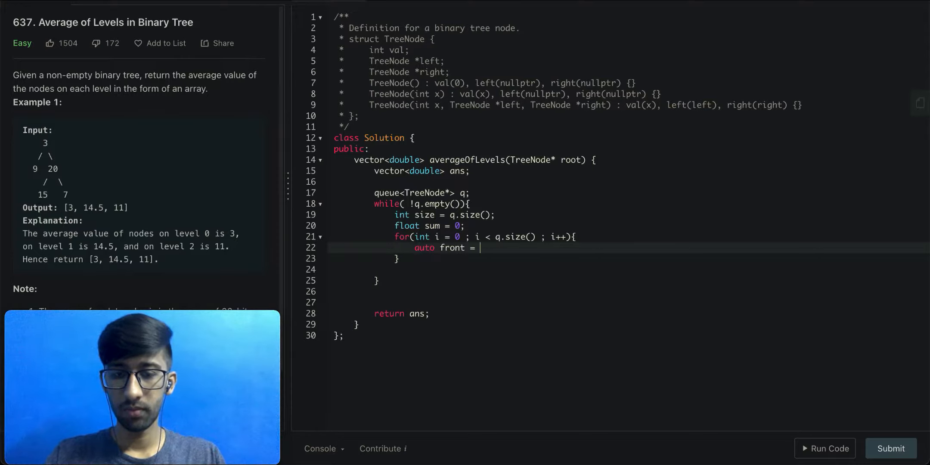
{"action": "type", "text": "q.front(); q.pop();"}
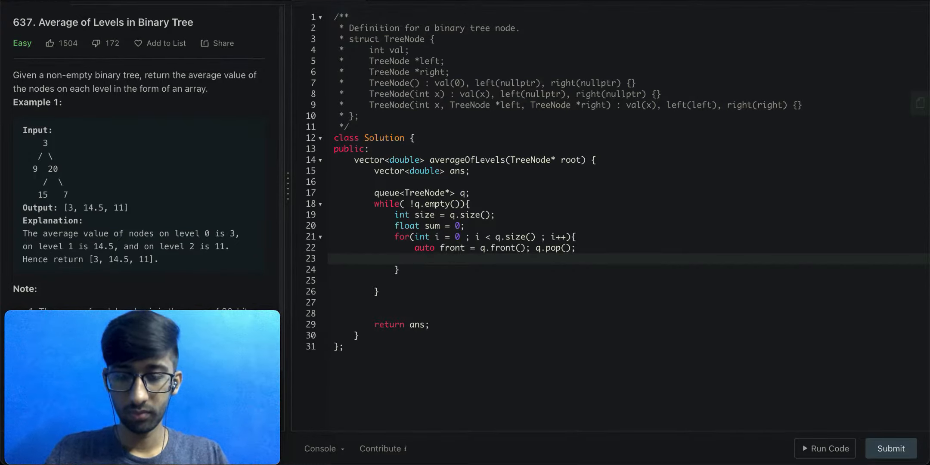
{"action": "type", "text": "if(front->left)"}
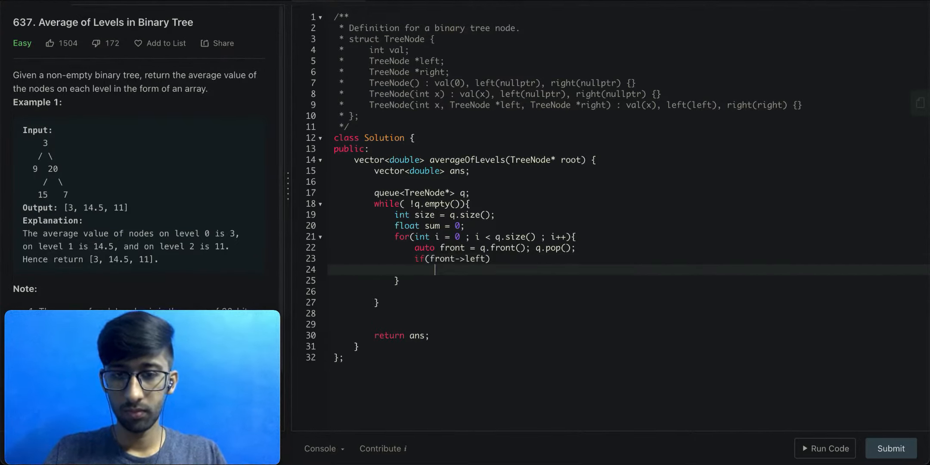
{"action": "type", "text": "q.push(front->left);"}
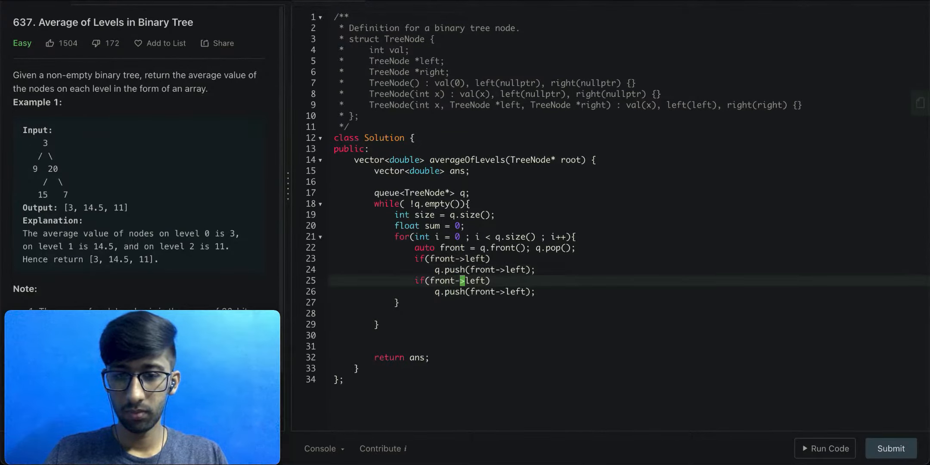
{"action": "type", "text": "right"}
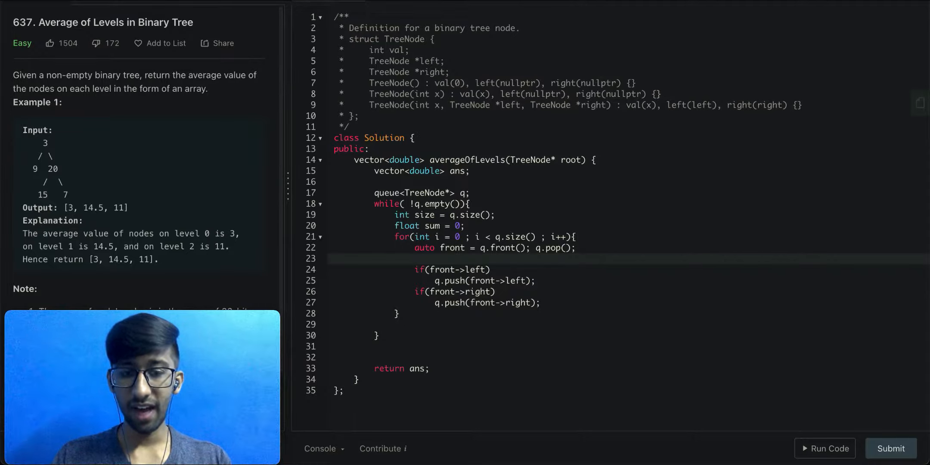
Add front->val to sum and append sum/ size to ans
{"action": "type", "text": "sum"}
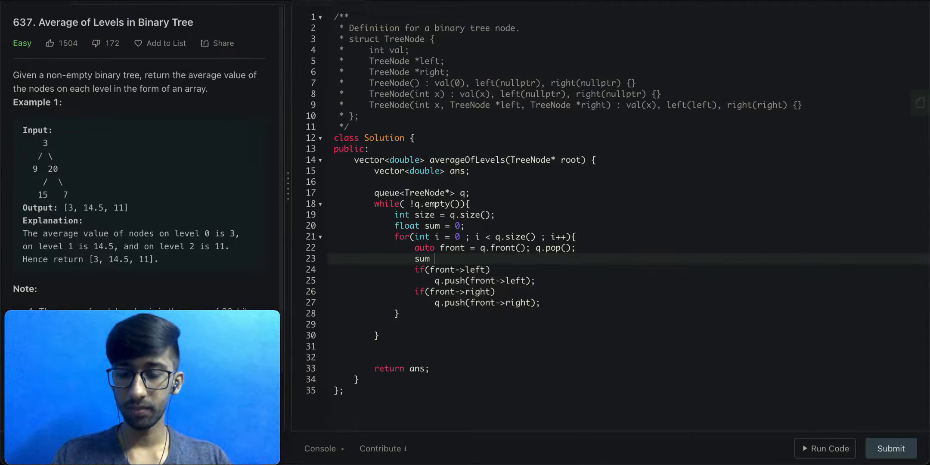
{"action": "type", "text": "+= front->val;"}
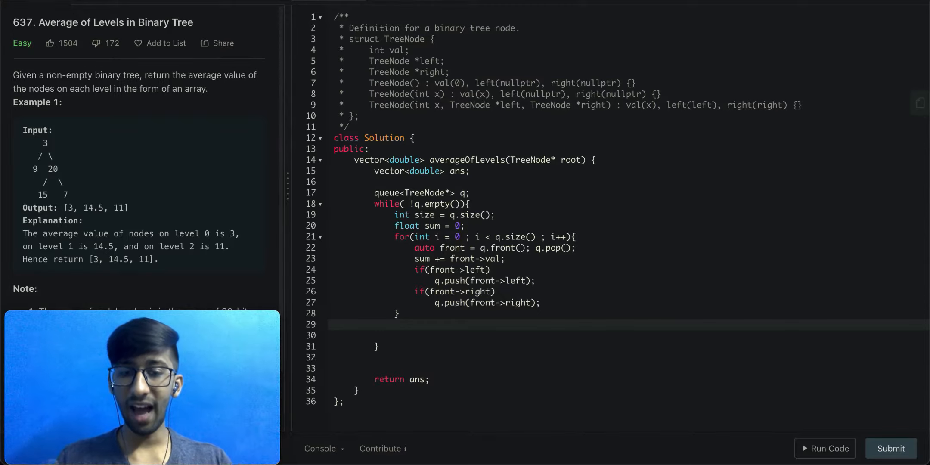
{"action": "type", "text": "ans.push"}
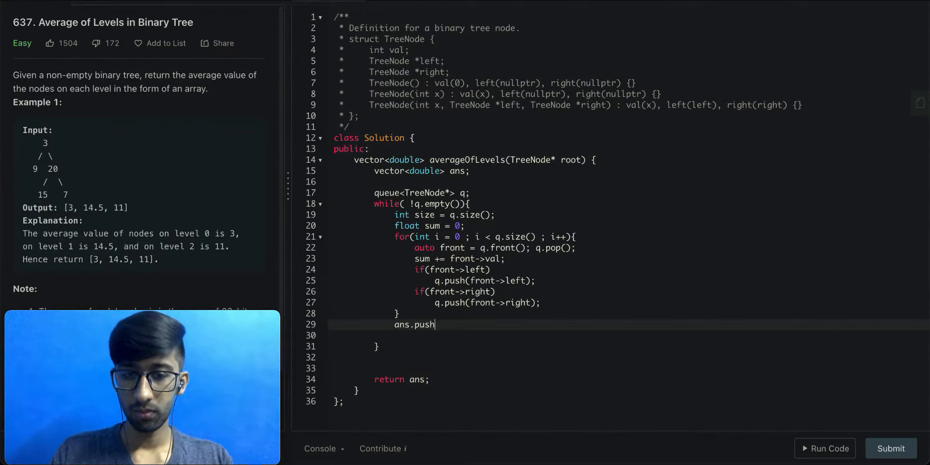
{"action": "type", "text": "_back(sum/ size);"}
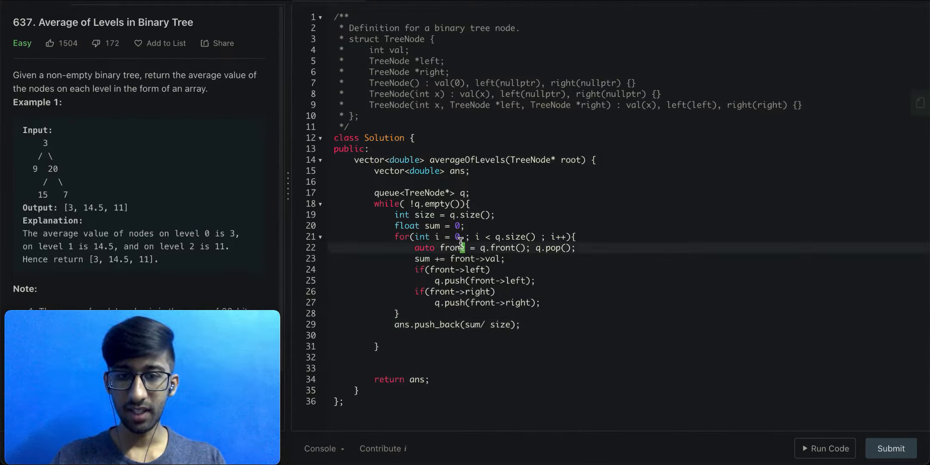
Make the inner for loop count down from q.size() while i > 0
{"action": "type", "text": "q.si"}
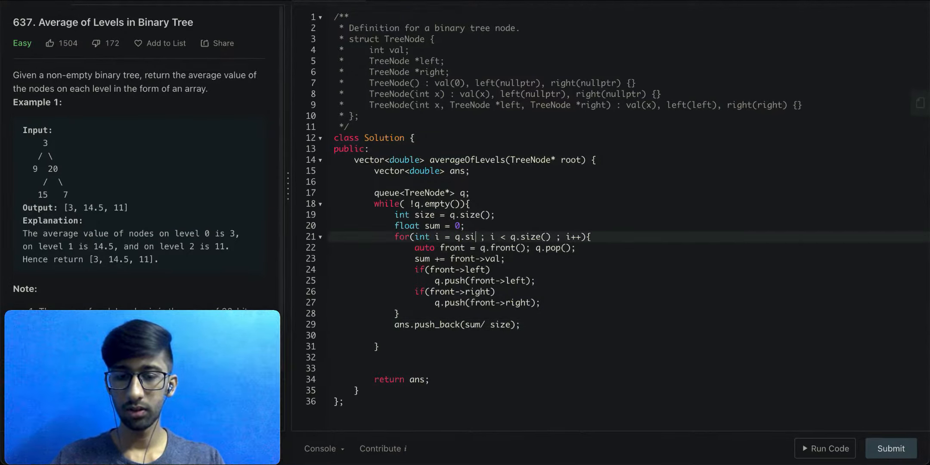
{"action": "type", "text": "ze()"}
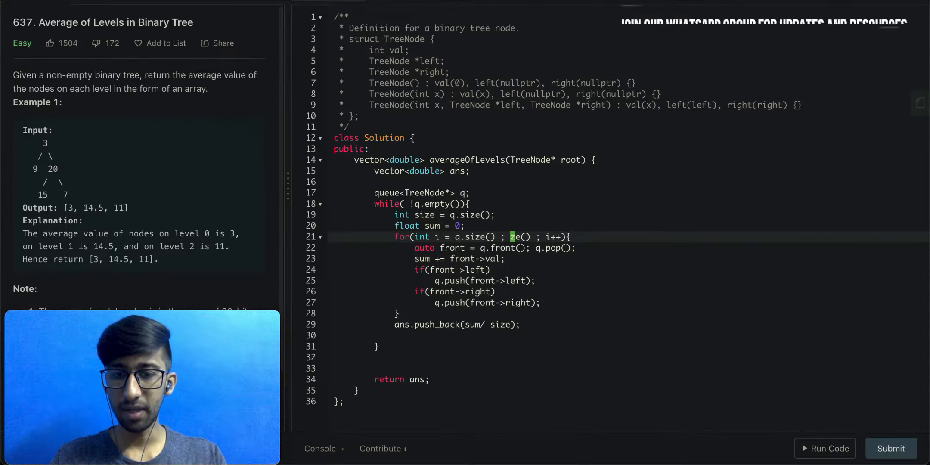
{"action": "type", "text": ">"}
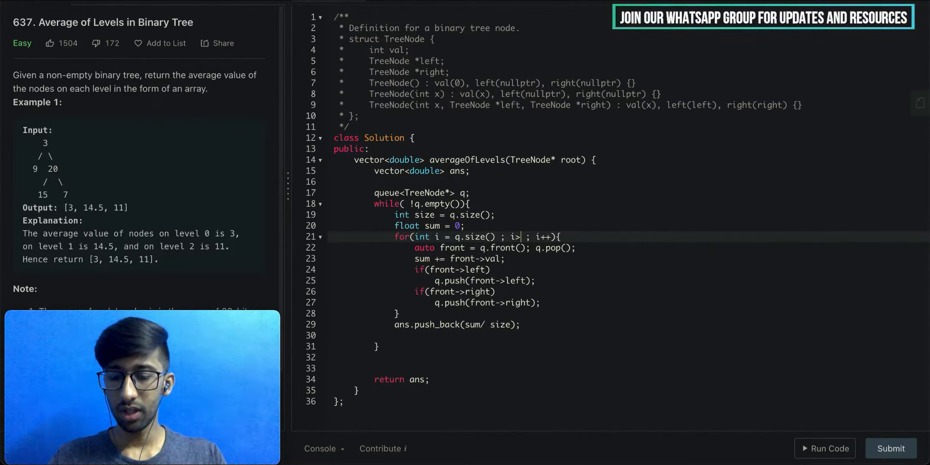
{"action": "type", "text": "0 ; i--"}
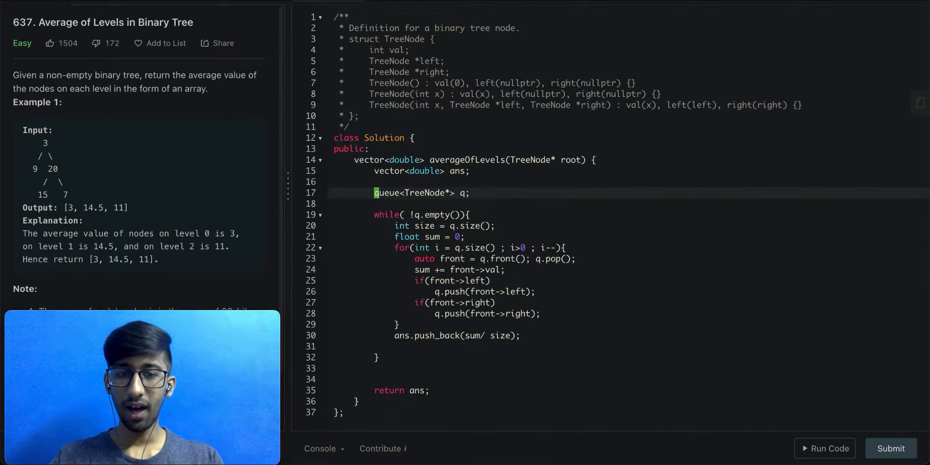
Push root onto the queue with q.push(root); and run the sample test
{"action": "type", "text": "q.push"}
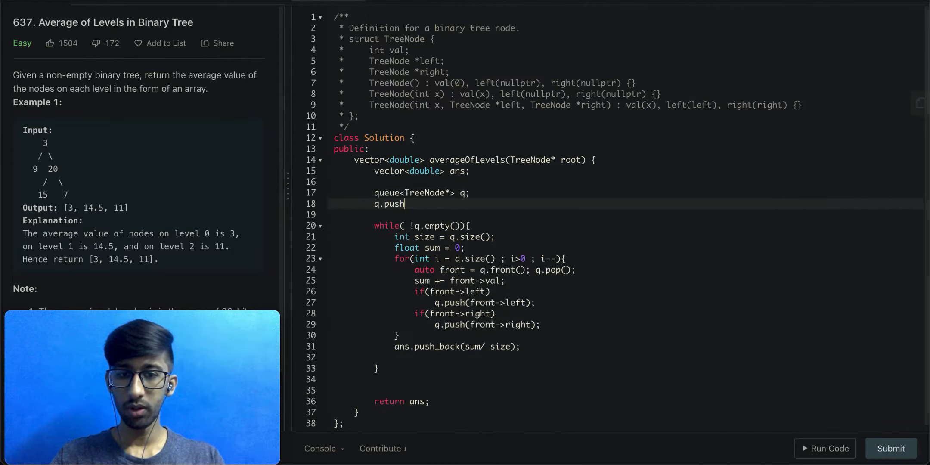
{"action": "type", "text": "(root);"}
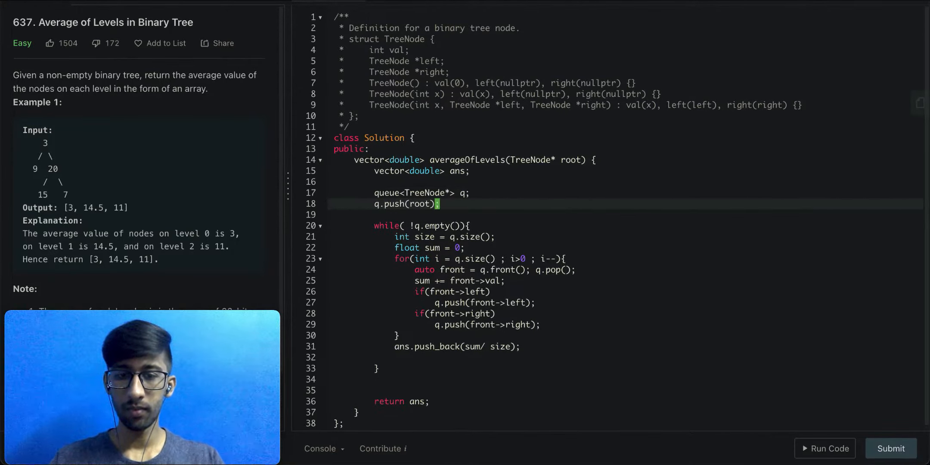
{"action": "left_click", "coordinate": [829, 447]}
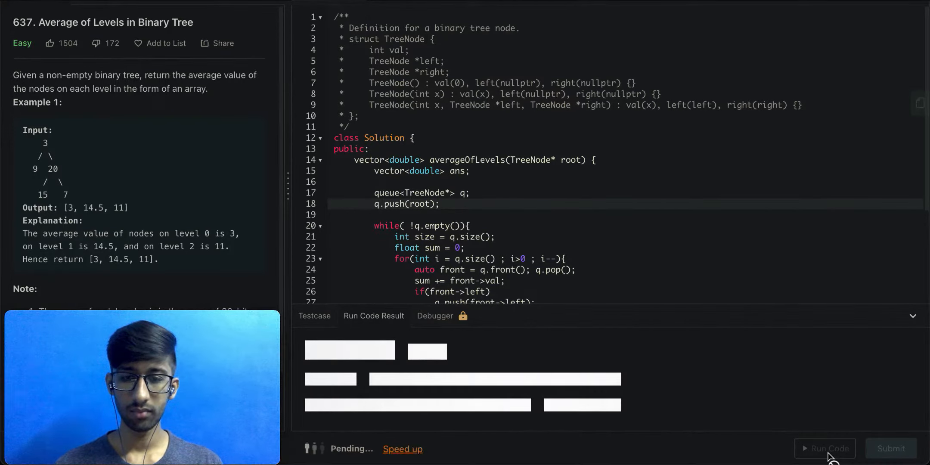
Confirm the sample run is Accepted with output [3.00000,14.50000,11.00000]
{"action": "left_click", "coordinate": [825, 448]}
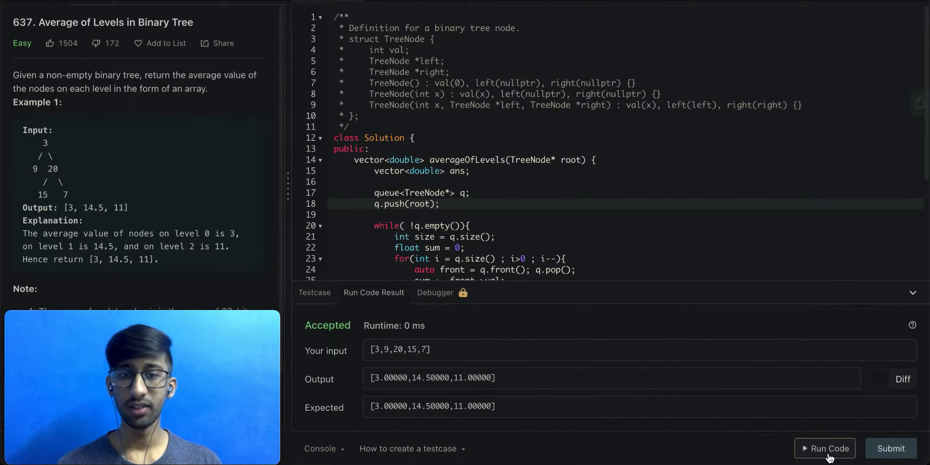
{"action": "scroll", "scroll_direction": "down", "scroll_amount": 3}
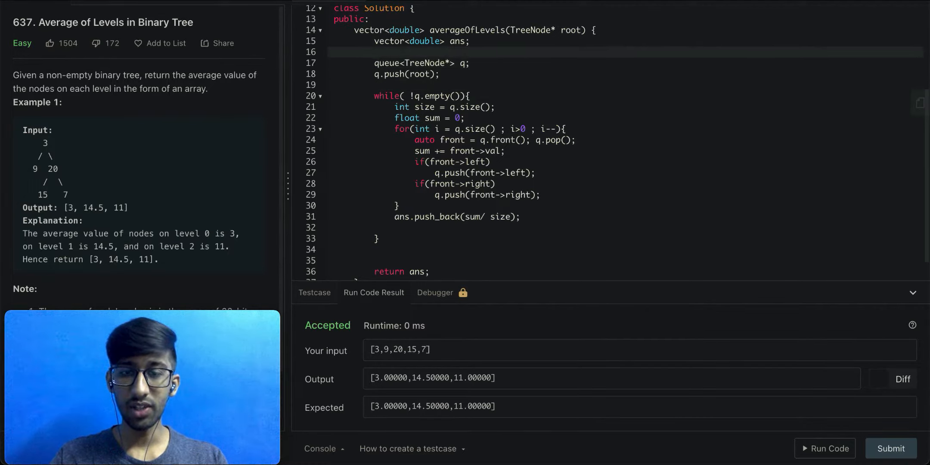
Add an if(!root) return ans; guard and submit the solution
{"action": "type", "text": "if("}
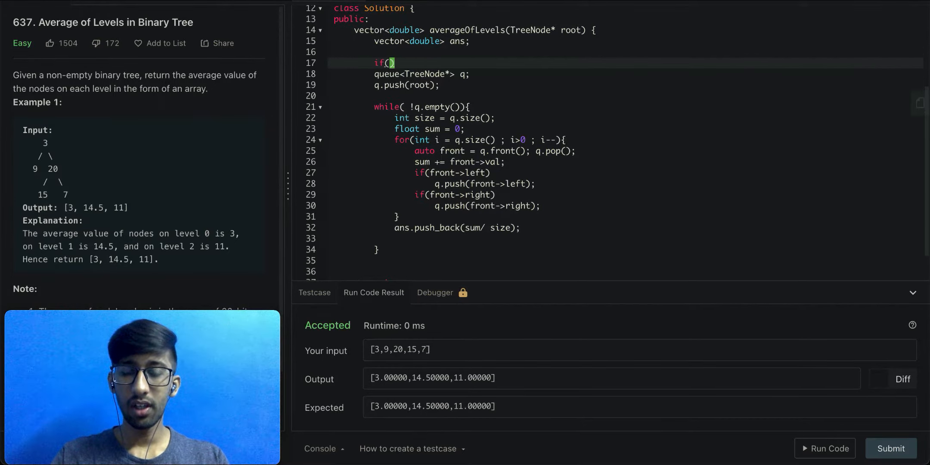
{"action": "type", "text": "!root"}
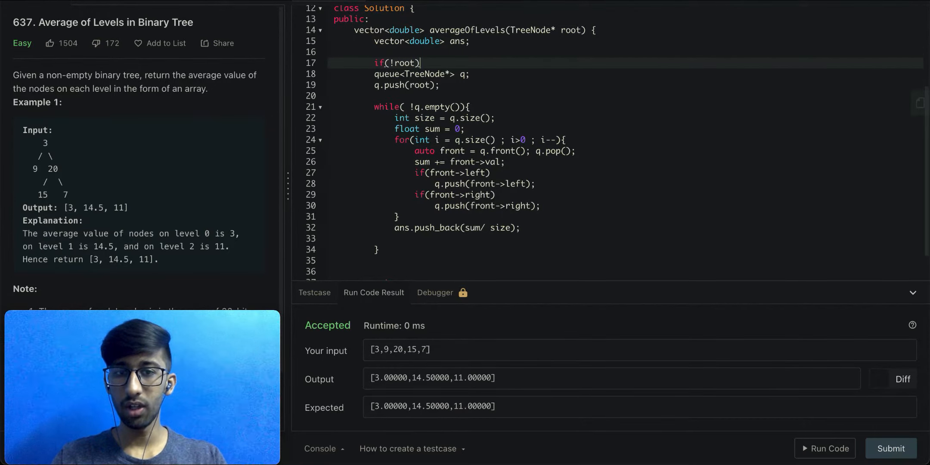
{"action": "type", "text": "return"}
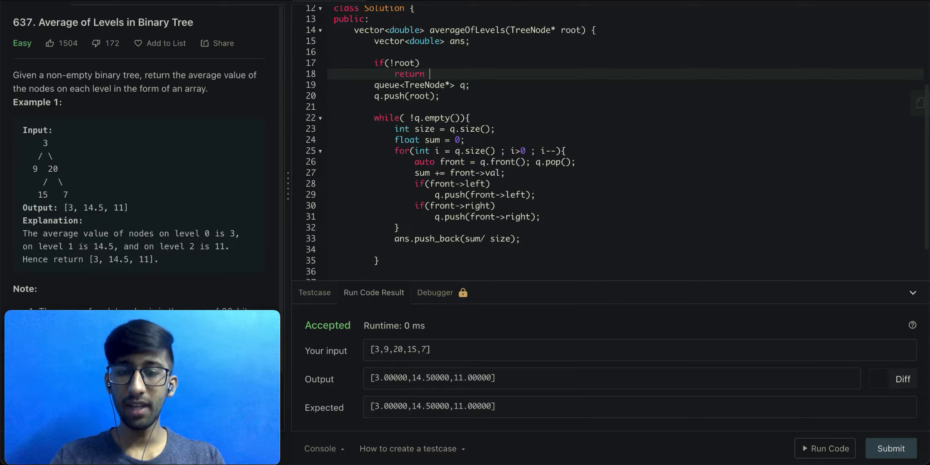
{"action": "type", "text": "ans;"}
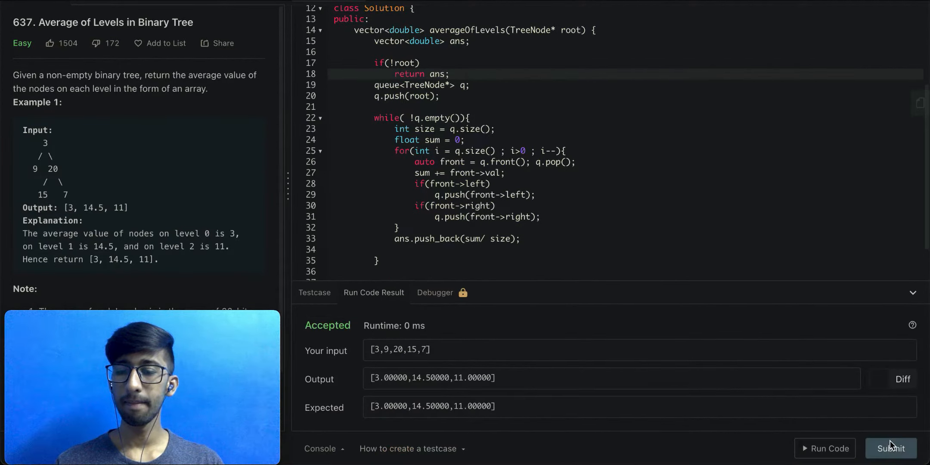
{"action": "left_click", "coordinate": [891, 448]}
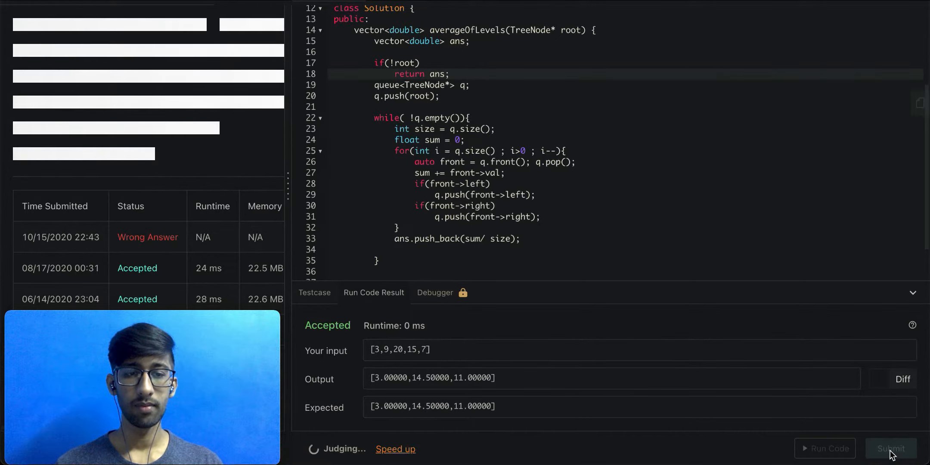
Review the Wrong Answer result on the large negative-valued test
{"action": "left_click", "coordinate": [891, 448]}
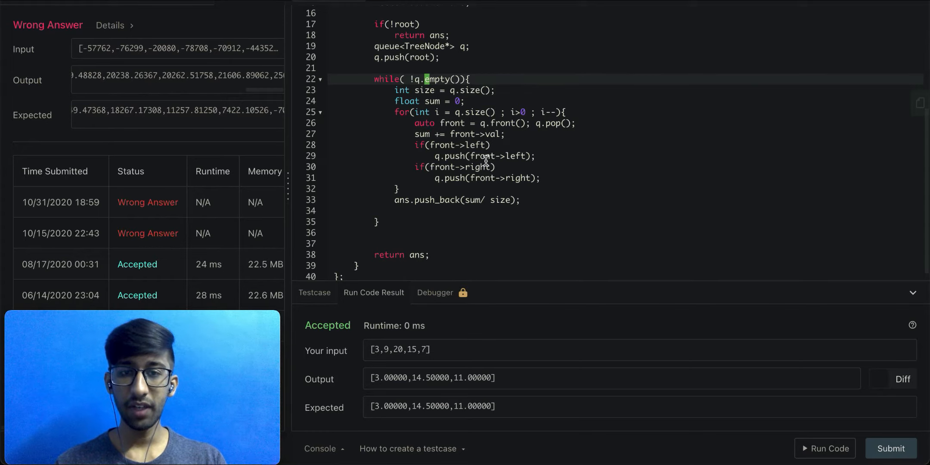
{"action": "mouse_move", "coordinate": [417, 112]}
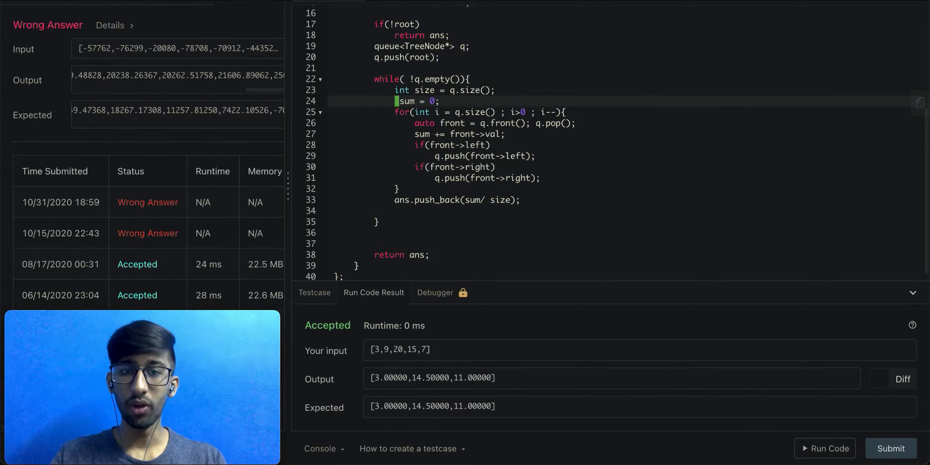
Declare the level sum as double and resubmit the solution
{"action": "type", "text": "double"}
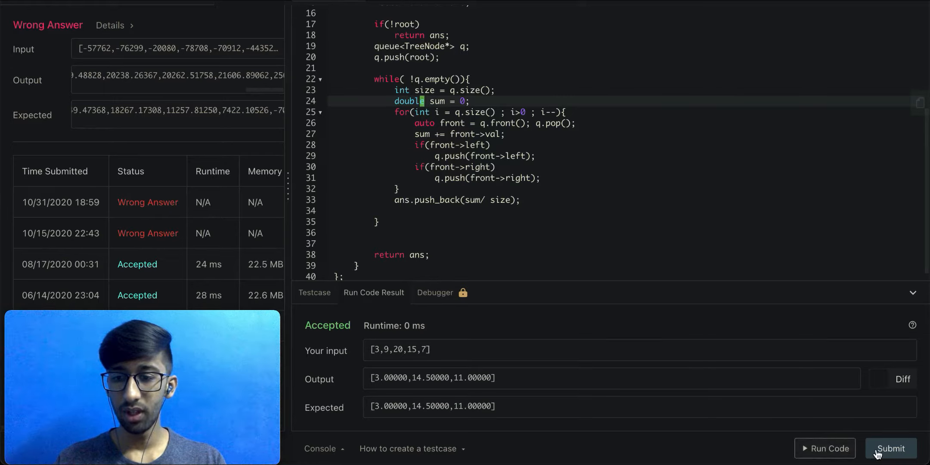
{"action": "left_click", "coordinate": [891, 448]}
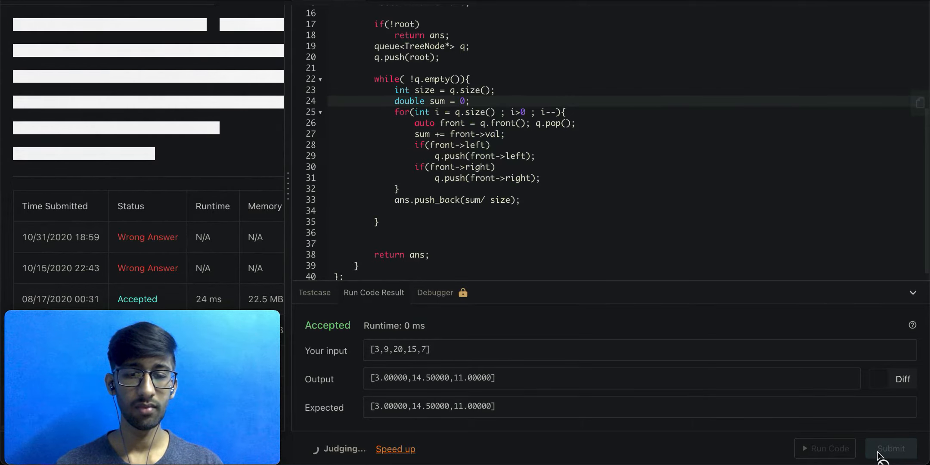
View the Success panel: Accepted, 16 ms, faster than 95.01% of C++ submissions
{"action": "left_click", "coordinate": [891, 448]}
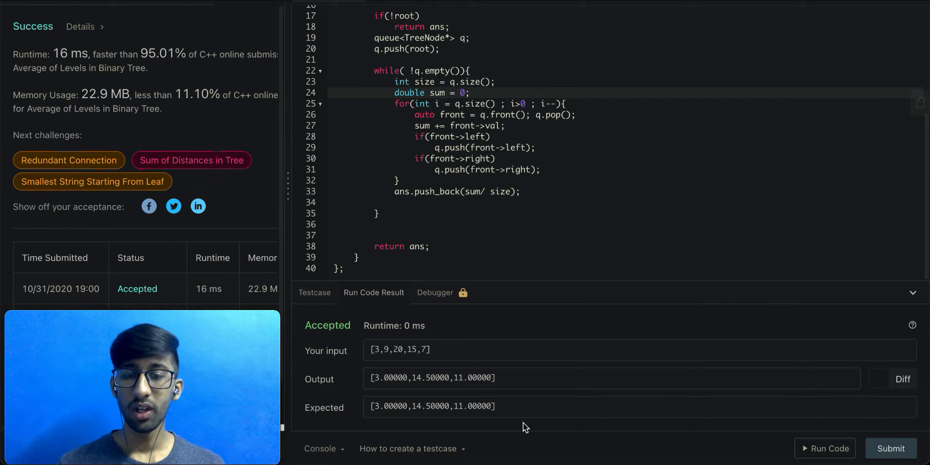
{"action": "mouse_move", "coordinate": [404, 116]}
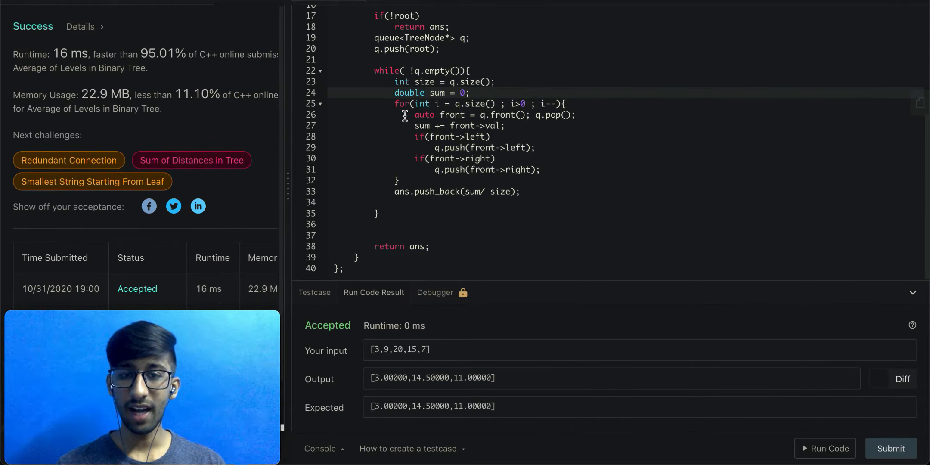